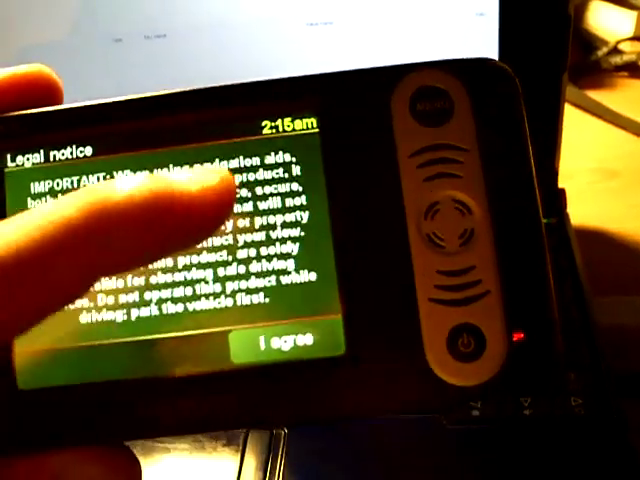
# - Accept the Legal notice on the Nextar device with 'I agree'
pyautogui.click(282, 344)
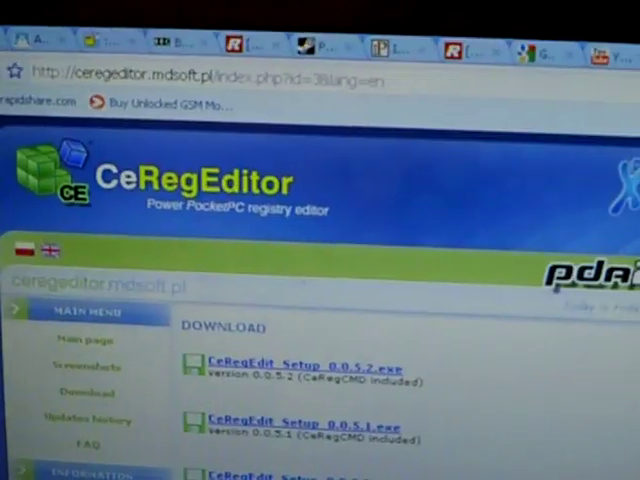
# - Scroll through the ceregeditor.mdsoft.pl Download page listing the CeRegEdit setup files
pyautogui.scroll(-3)
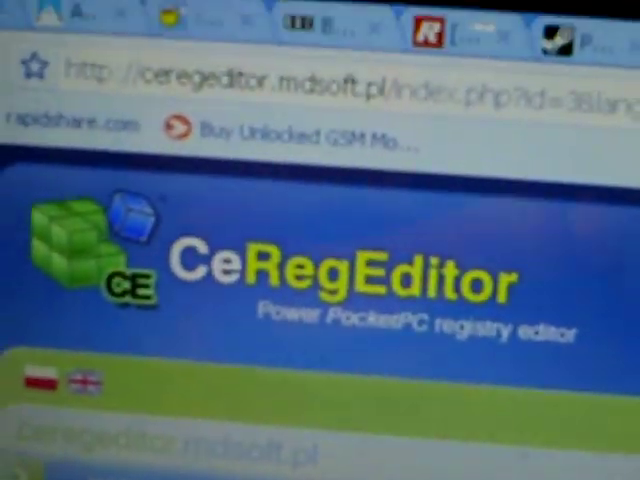
pyautogui.scroll(-3)
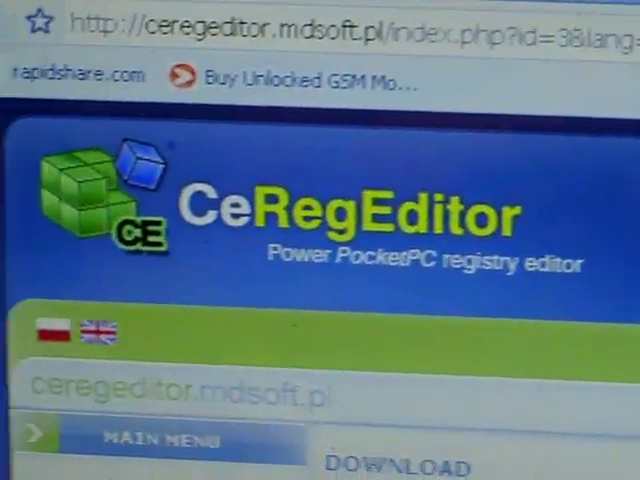
pyautogui.scroll(-3)
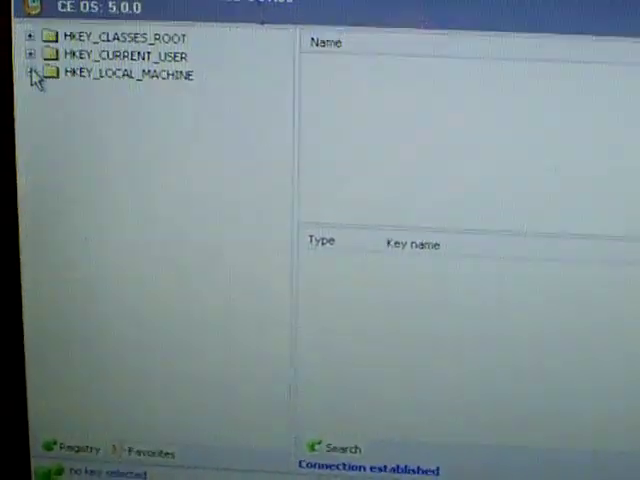
# - Expand HKEY_LOCAL_MACHINE and bring up Init's Launch50 value for editing
pyautogui.click(32, 76)
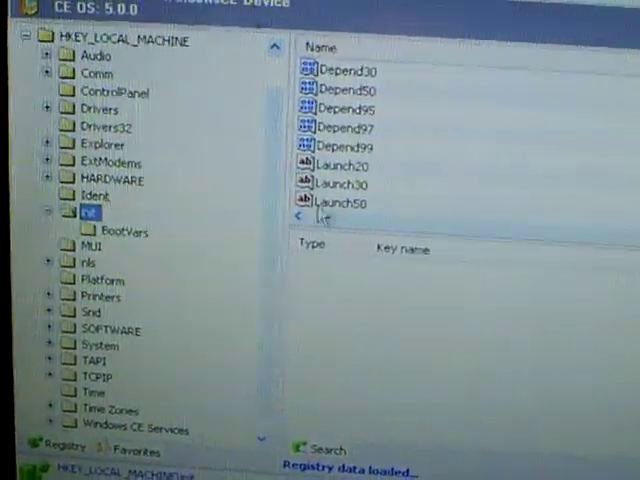
pyautogui.doubleClick(340, 204)
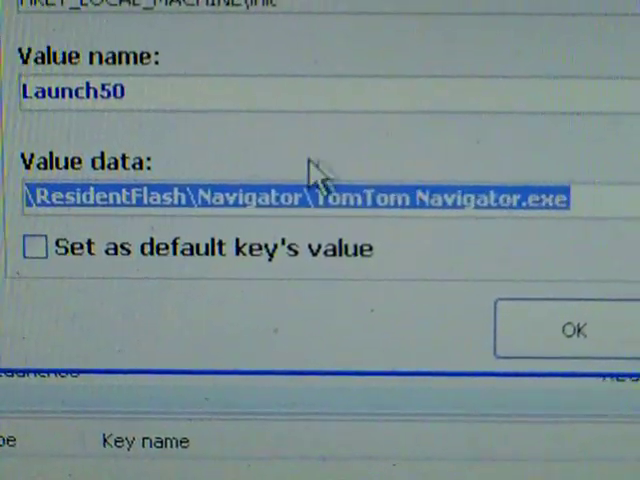
# - Replace the Launch50 value data with explorer.exe and confirm
pyautogui.write('explorer.exe')
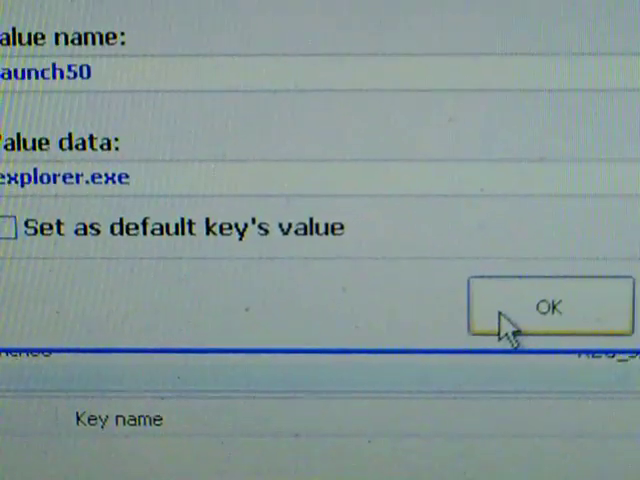
pyautogui.click(548, 308)
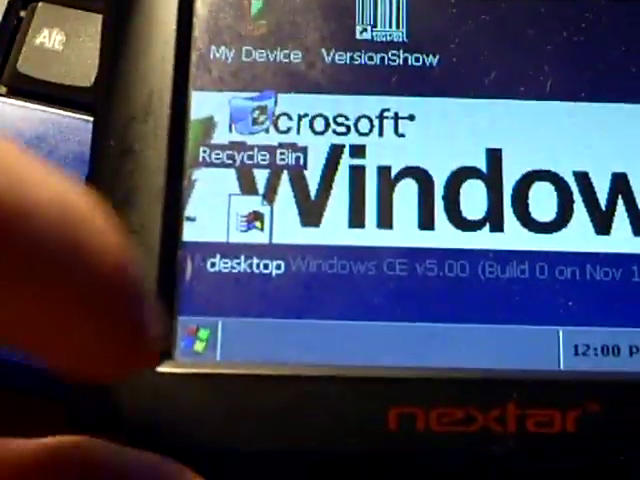
# - Tap a desktop icon once the device boots to the Windows CE desktop
pyautogui.click(190, 342)
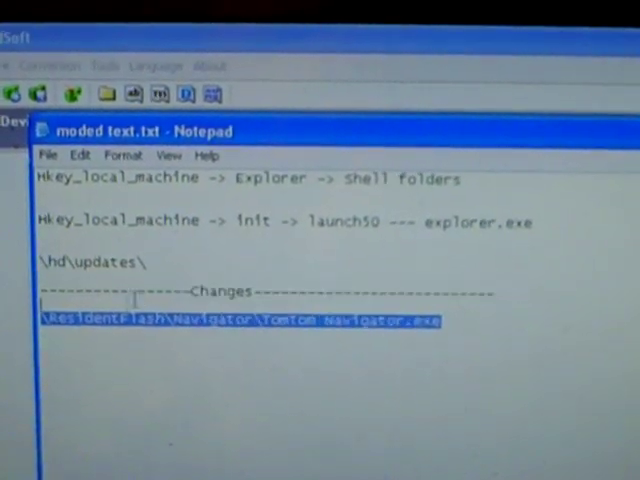
# - Copy the \ResidentFlash\Navigator\TomTom Navigator.exe line from the Notepad notes
pyautogui.rightClick(230, 324)
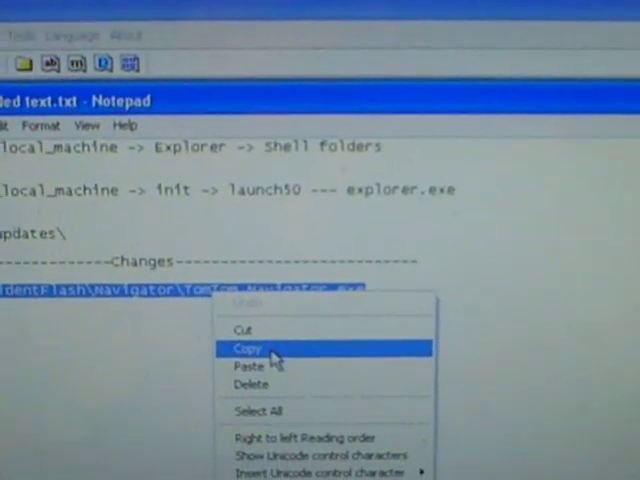
# - Paste the TomTom Navigator.exe path over explorer.exe in Launch50's value data and confirm
pyautogui.click(248, 348)
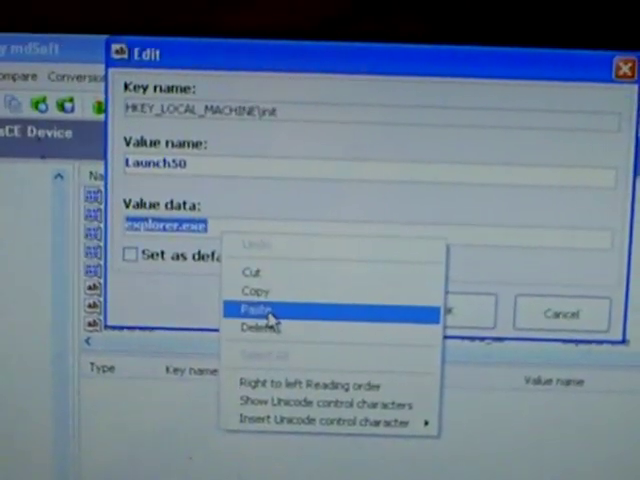
pyautogui.click(258, 308)
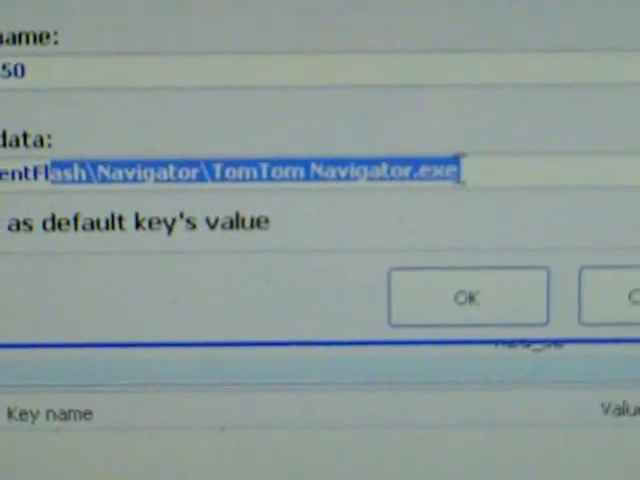
pyautogui.click(468, 296)
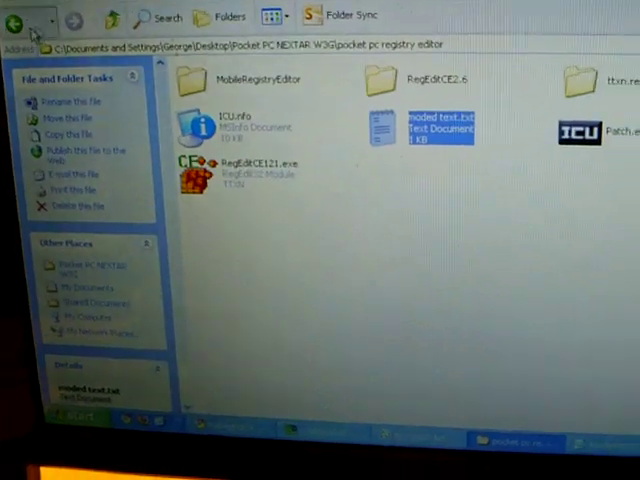
# - In the nextar_w3g Unlock 1.0 folder, check condensed_mod1.reg's Open With options and dismiss the menu
pyautogui.click(12, 24)
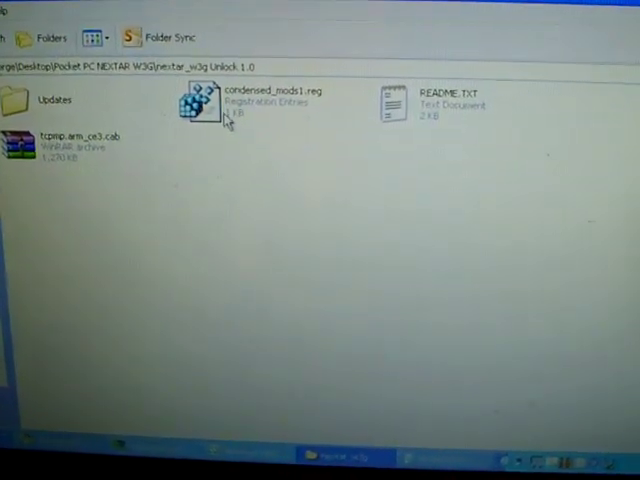
pyautogui.rightClick(200, 104)
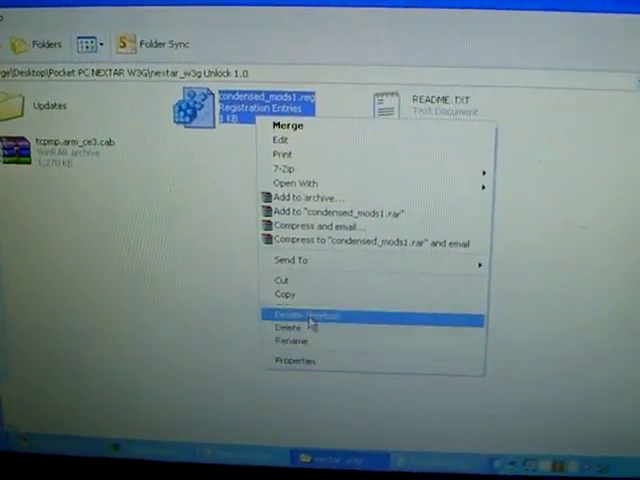
pyautogui.click(296, 184)
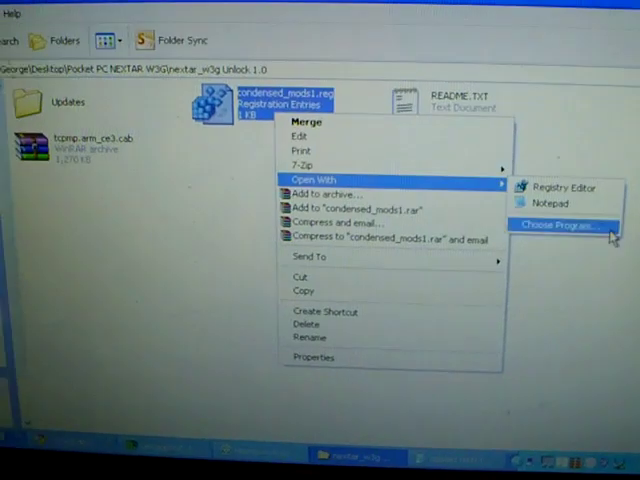
pyautogui.click(550, 204)
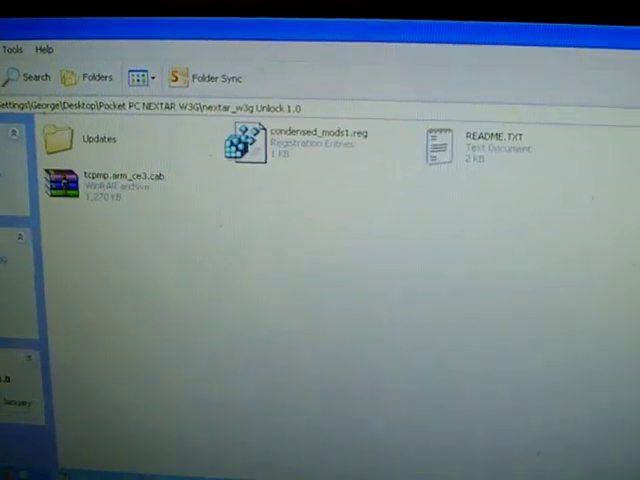
# - Browse the Updates\Windows subfolder listing system DLLs and explorer.exe
pyautogui.doubleClick(84, 138)
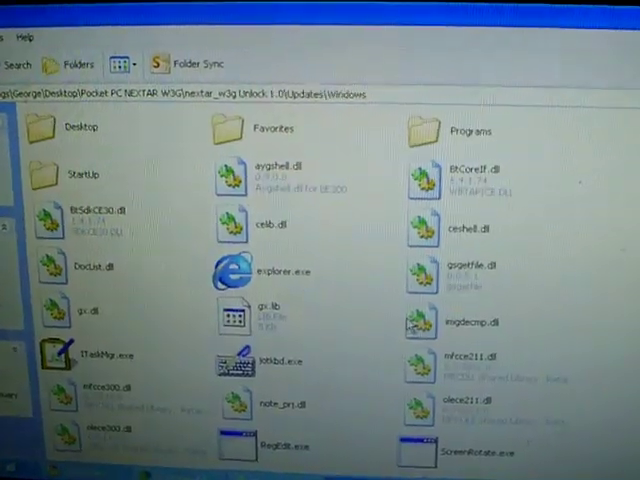
pyautogui.scroll(-3)
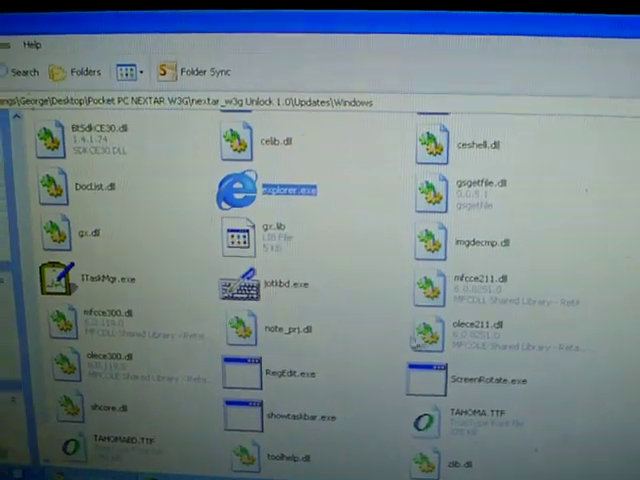